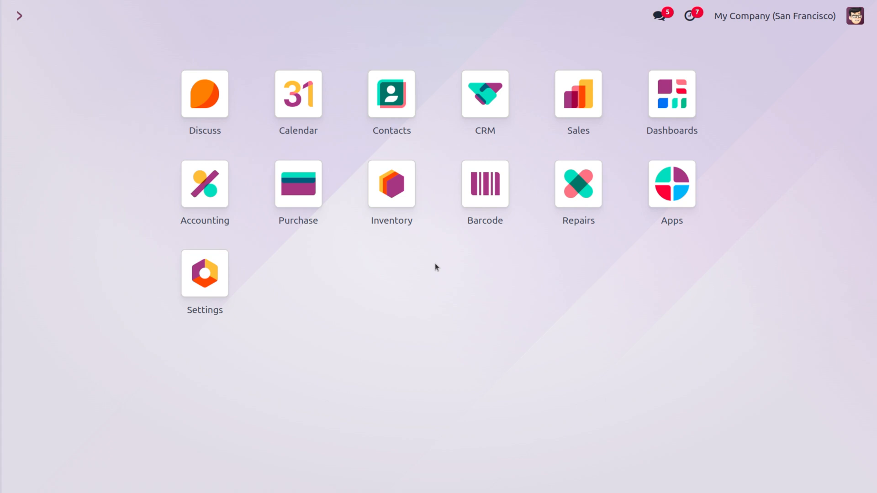
# Launch the CRM app via a 'crm' search and show its Configuration menu.
pyautogui.write('crm')
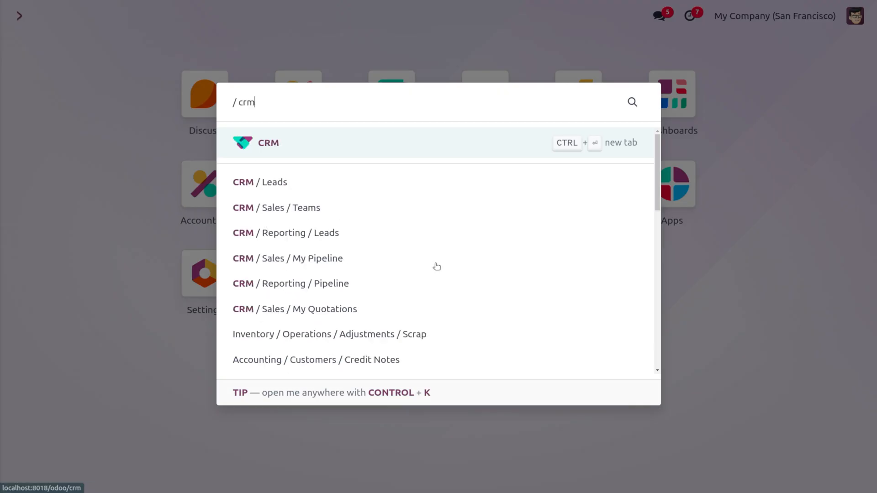
pyautogui.click(268, 142)
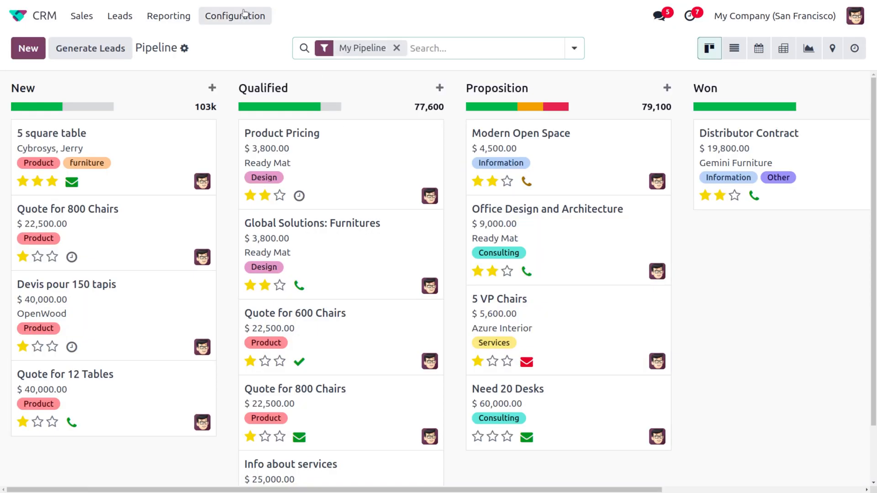
pyautogui.click(234, 16)
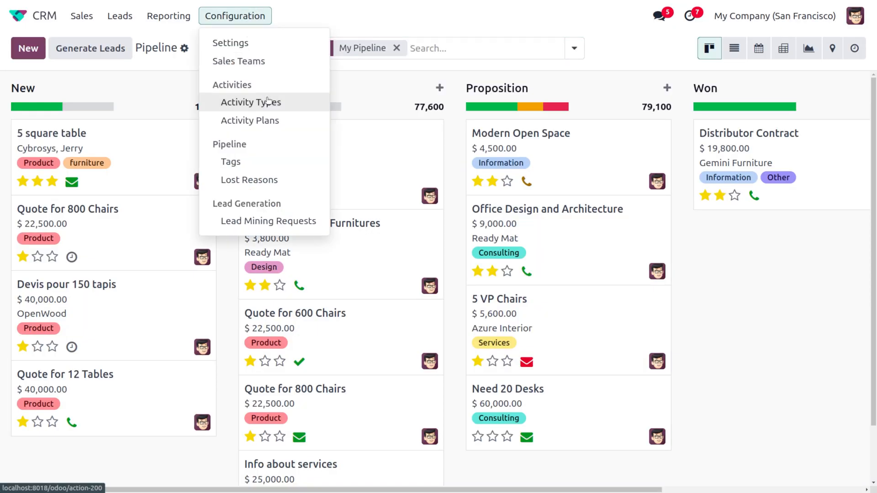
# Open Activity Types, switch to Kanban view, then back to List view.
pyautogui.click(250, 102)
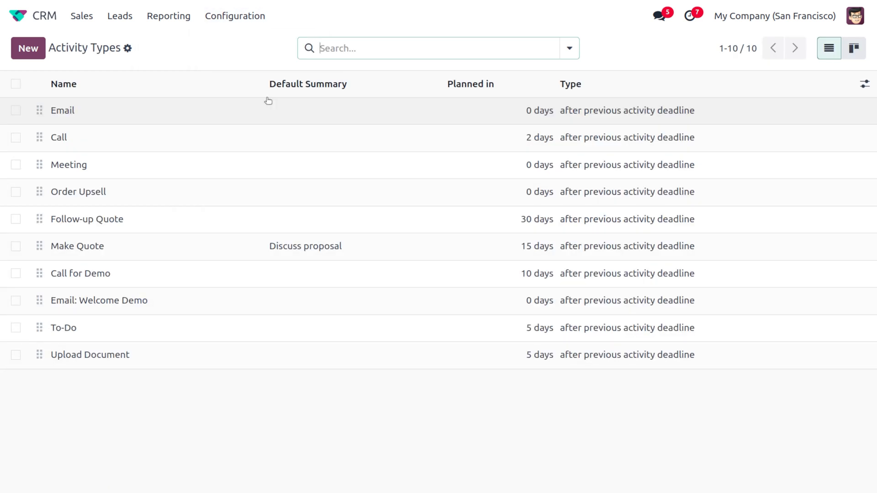
pyautogui.moveTo(740, 65)
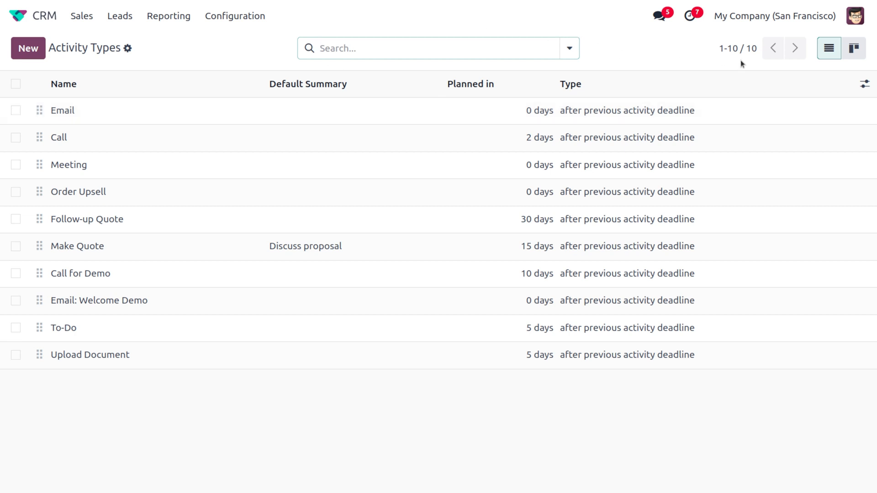
pyautogui.click(853, 48)
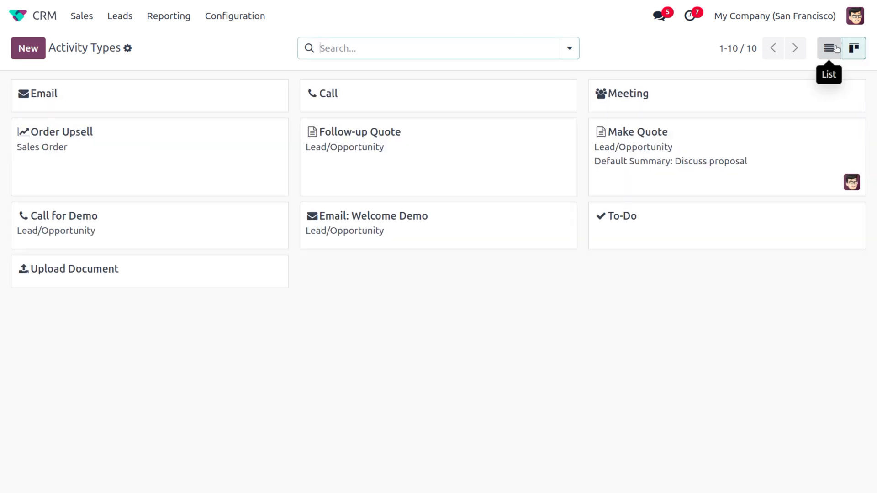
pyautogui.click(829, 48)
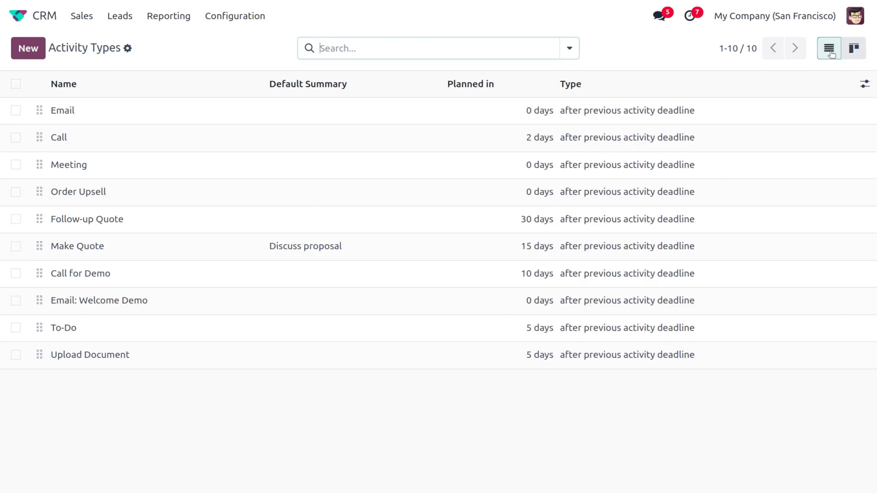
pyautogui.moveTo(224, 248)
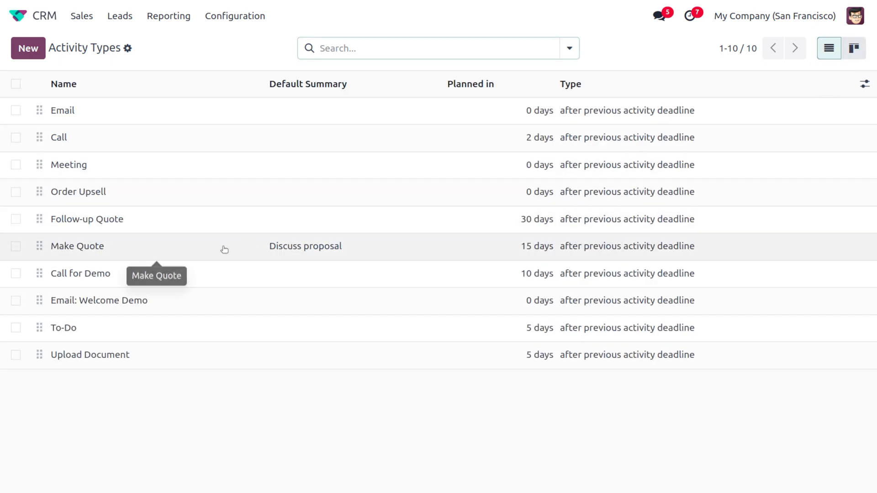
# Open Make Quote, try Upload Document and Meeting actions, then reset Action to None.
pyautogui.click(77, 246)
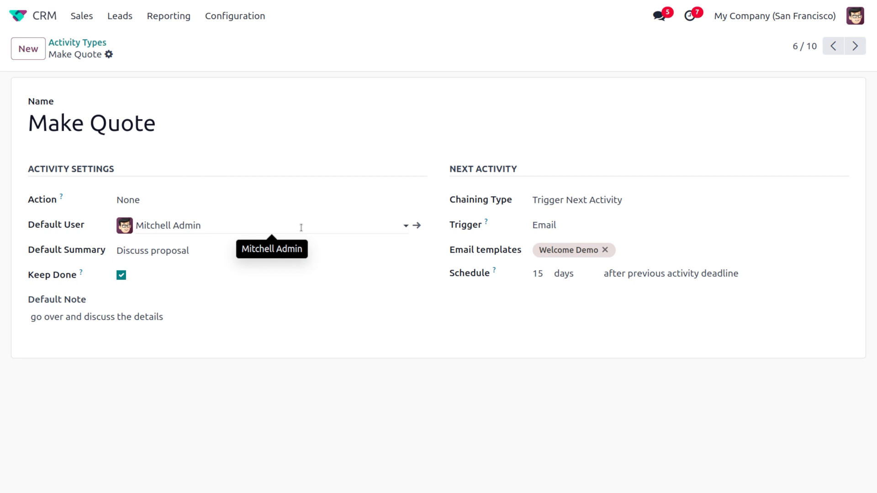
pyautogui.moveTo(194, 192)
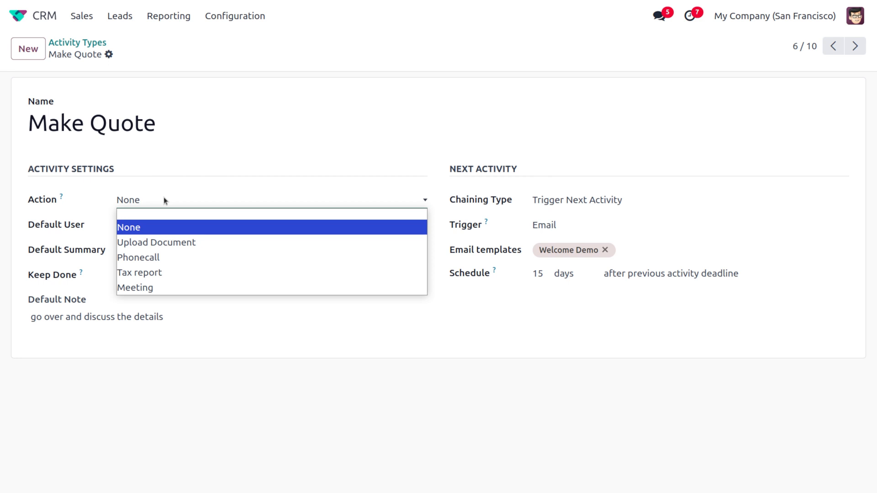
pyautogui.click(128, 226)
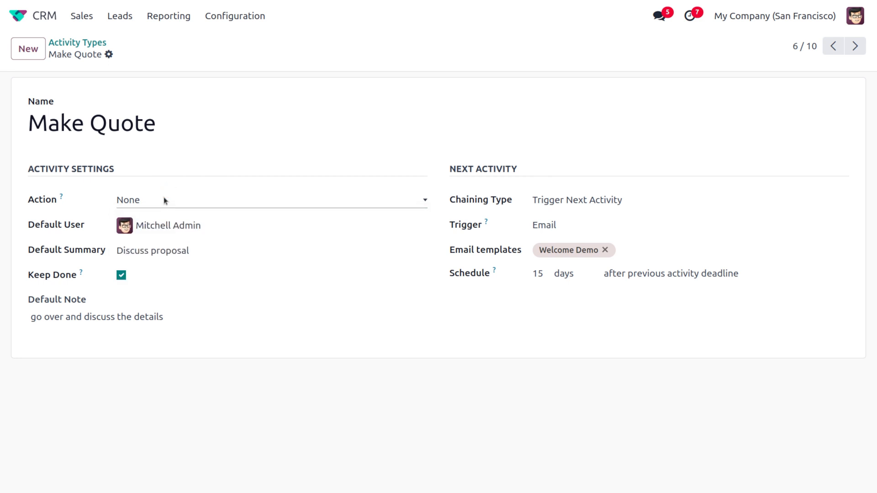
pyautogui.click(269, 199)
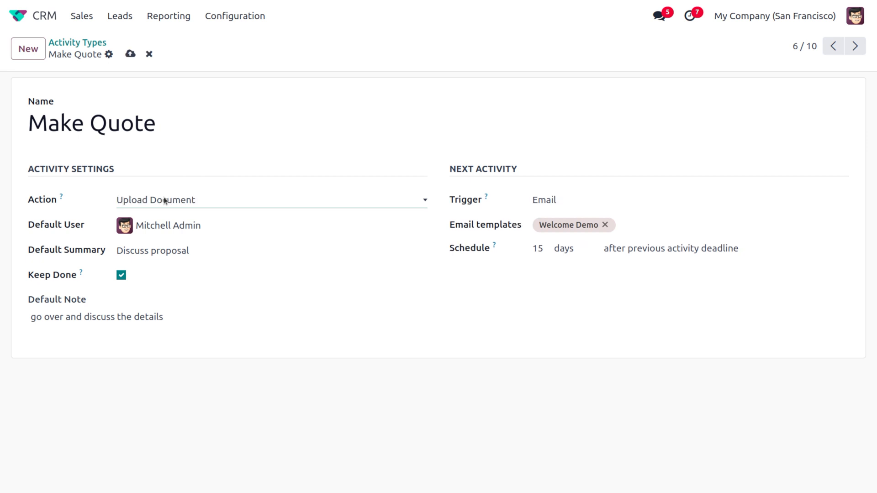
pyautogui.click(269, 199)
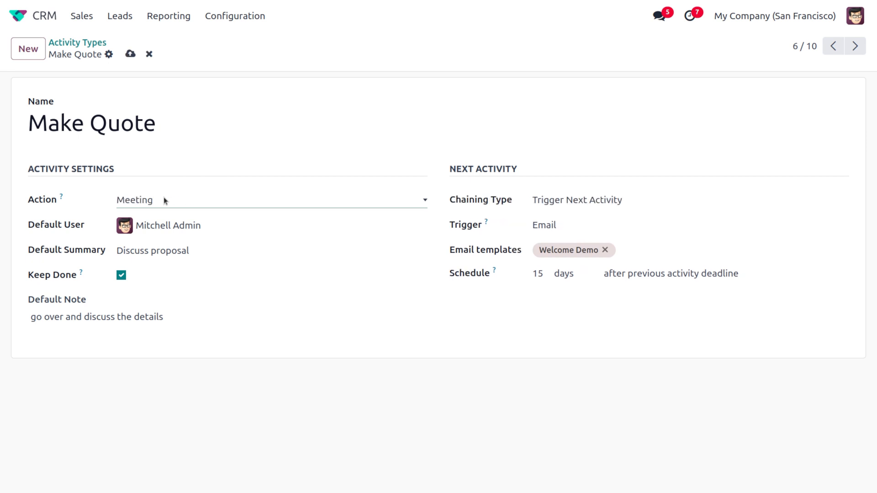
pyautogui.click(271, 199)
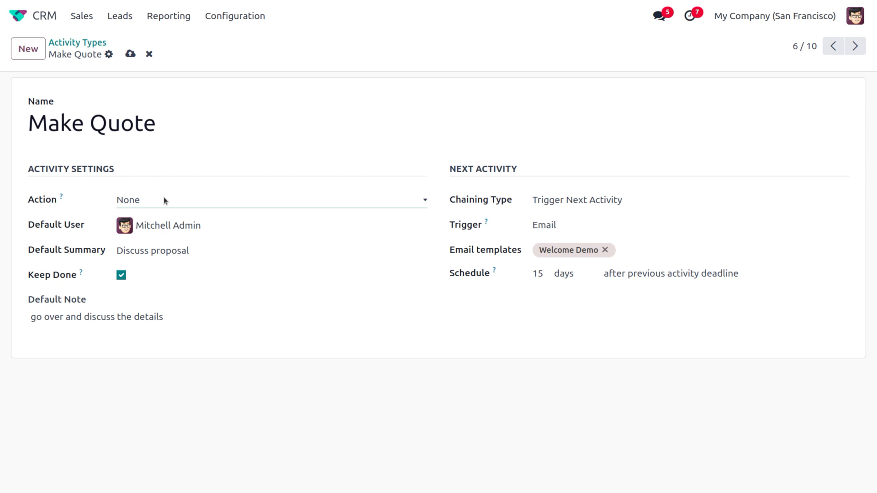
pyautogui.moveTo(90, 275)
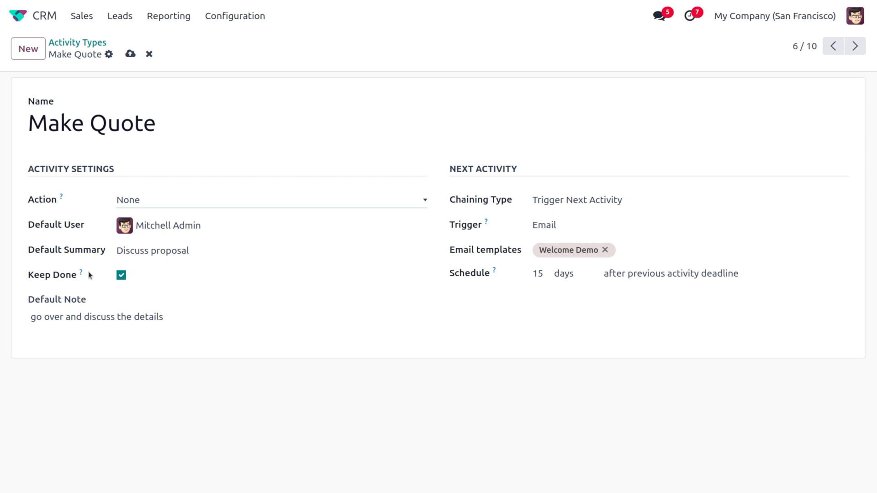
pyautogui.moveTo(81, 272)
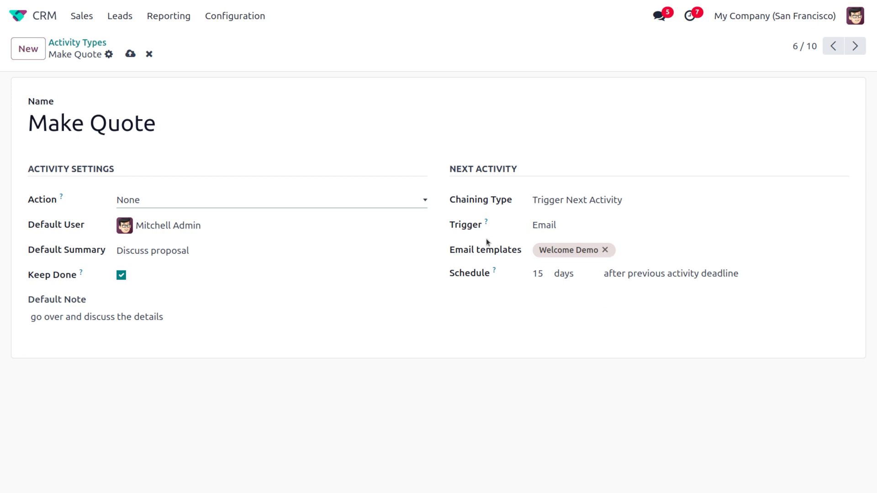
pyautogui.moveTo(478, 278)
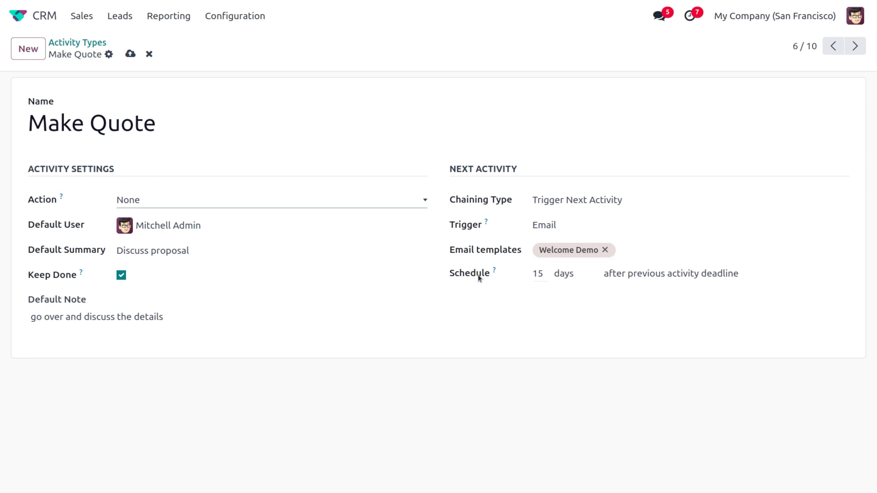
# Save the Make Quote activity type form with Action left at None.
pyautogui.click(671, 273)
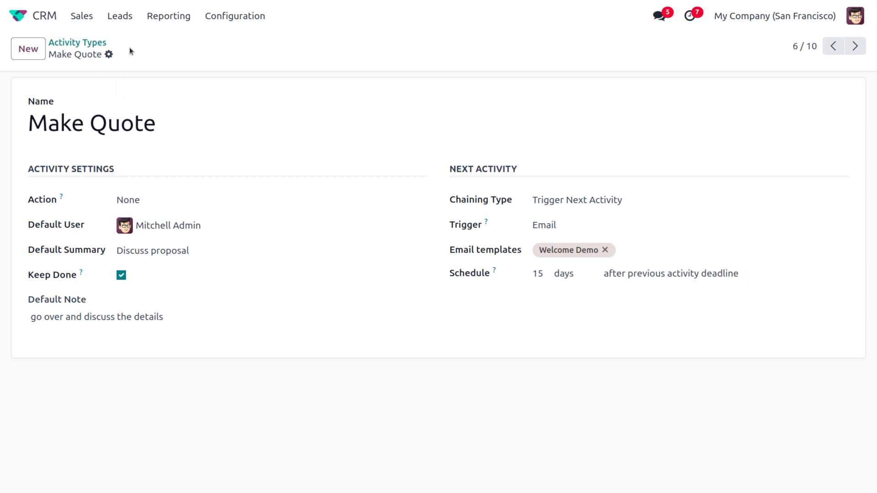
# Go to Sales > My Pipeline and show Product Pricing's activities panel.
pyautogui.click(81, 15)
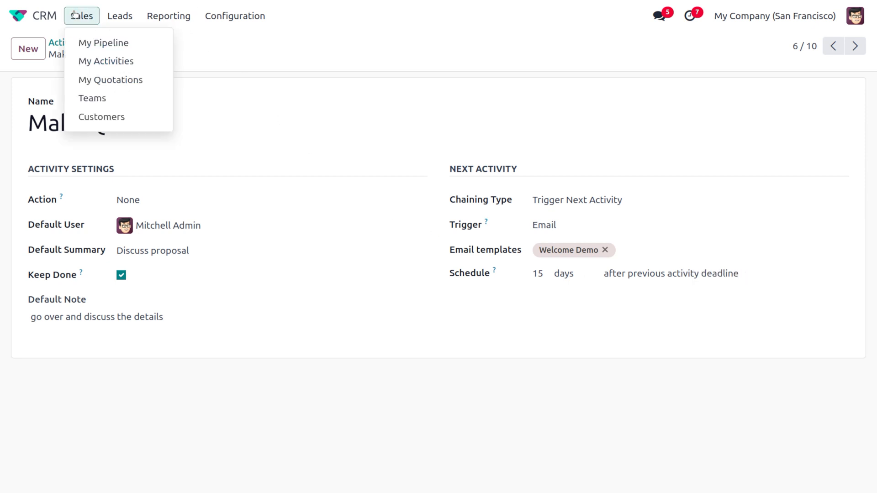
pyautogui.click(103, 42)
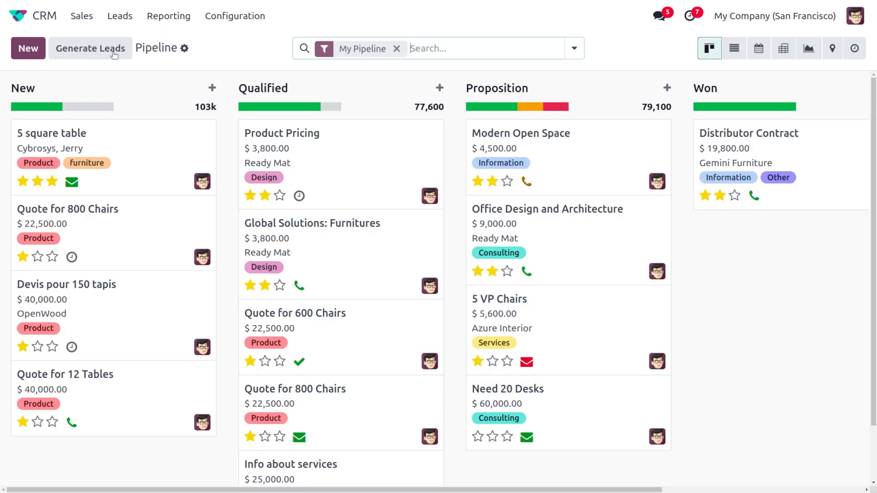
pyautogui.moveTo(300, 256)
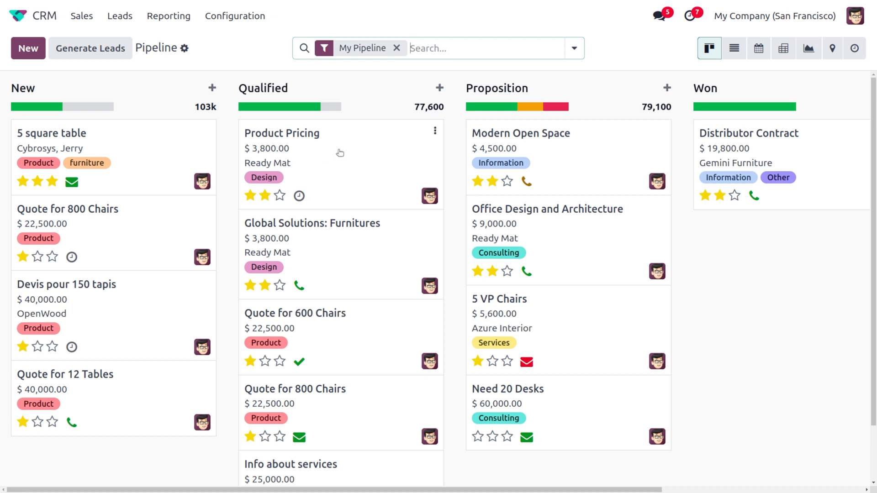
pyautogui.moveTo(300, 196)
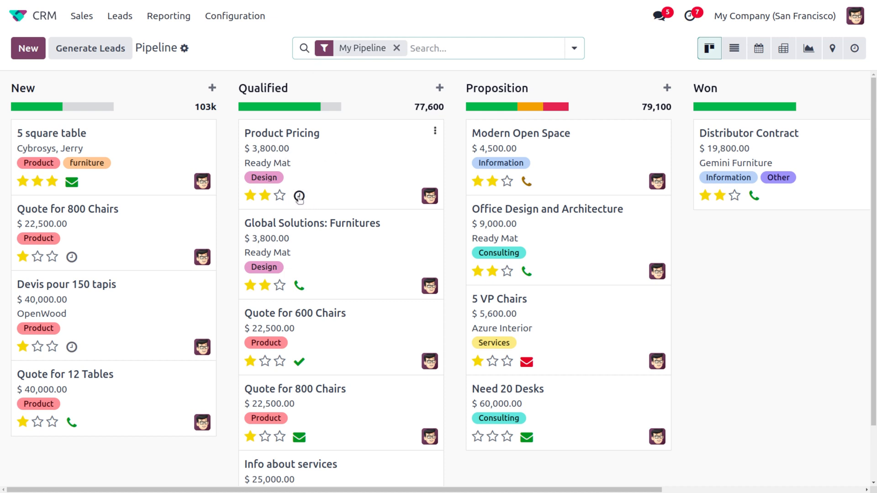
pyautogui.moveTo(299, 196)
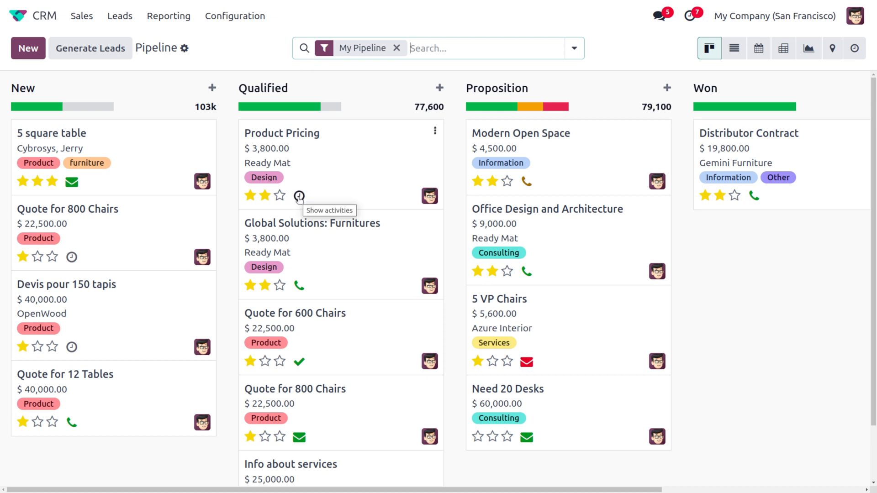
pyautogui.click(299, 196)
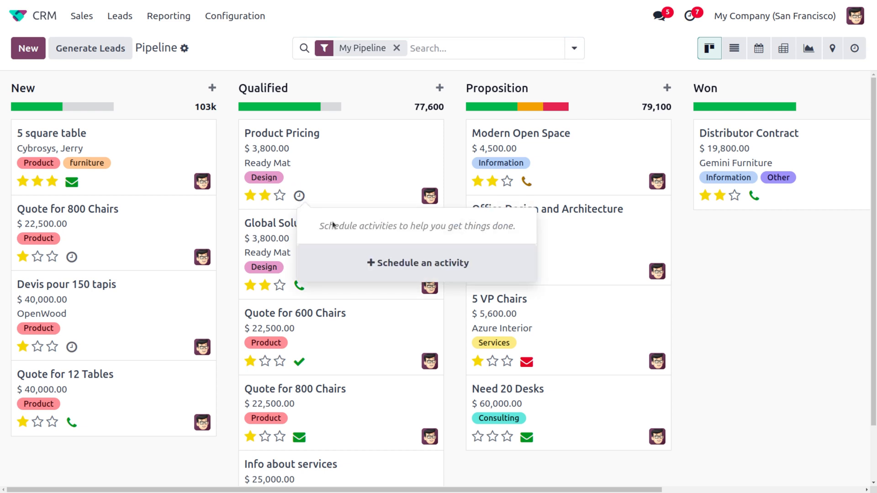
pyautogui.moveTo(401, 263)
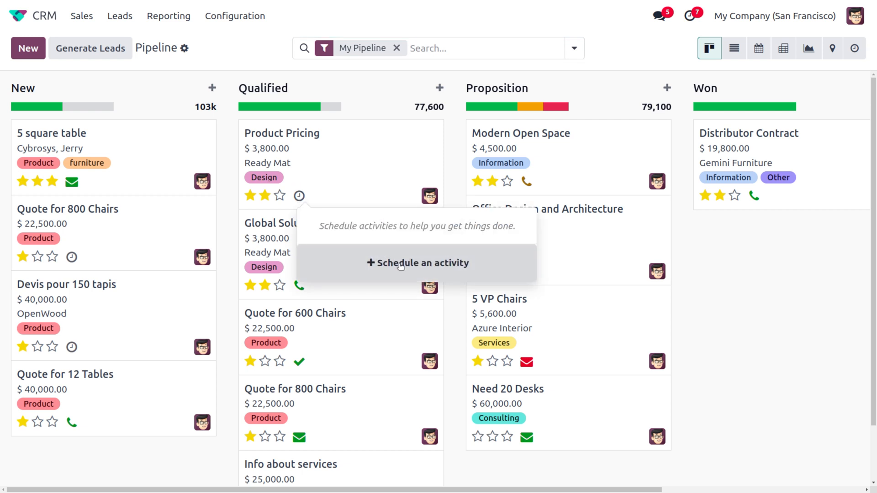
# Schedule a Make Quote activity 'Discuss proposal', due 03/11/2025, on Product Pricing.
pyautogui.click(418, 263)
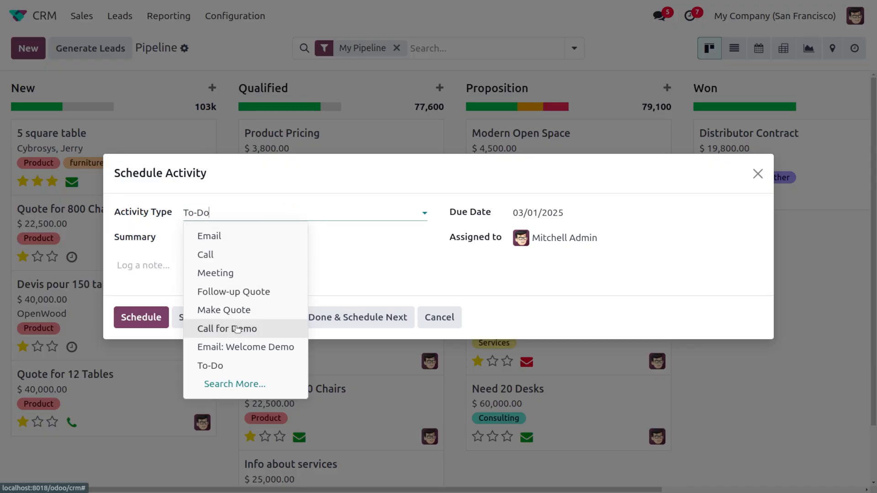
pyautogui.click(223, 309)
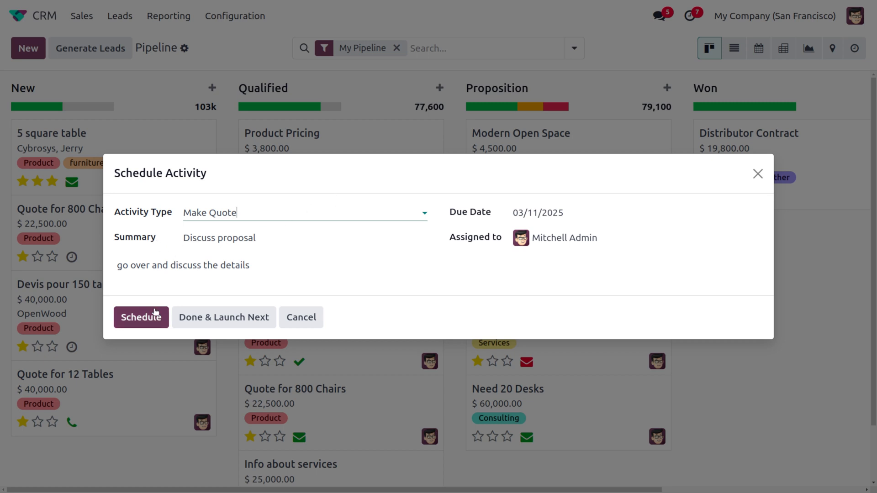
pyautogui.click(141, 317)
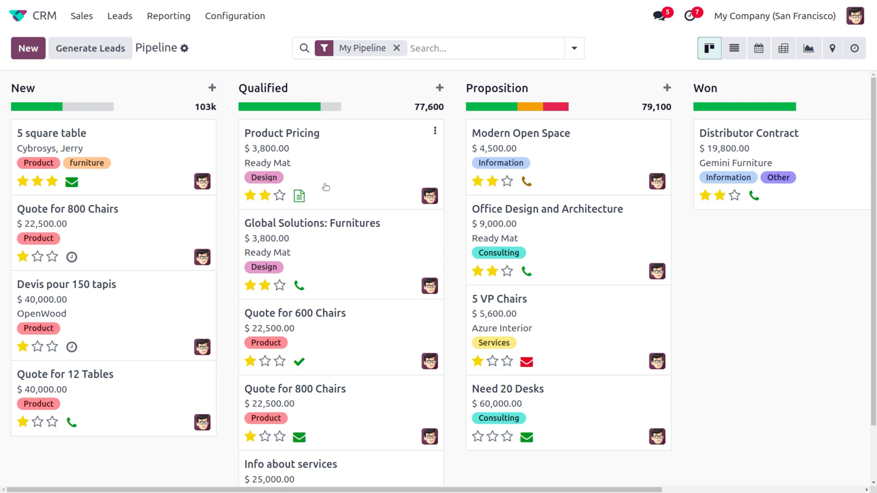
pyautogui.click(282, 133)
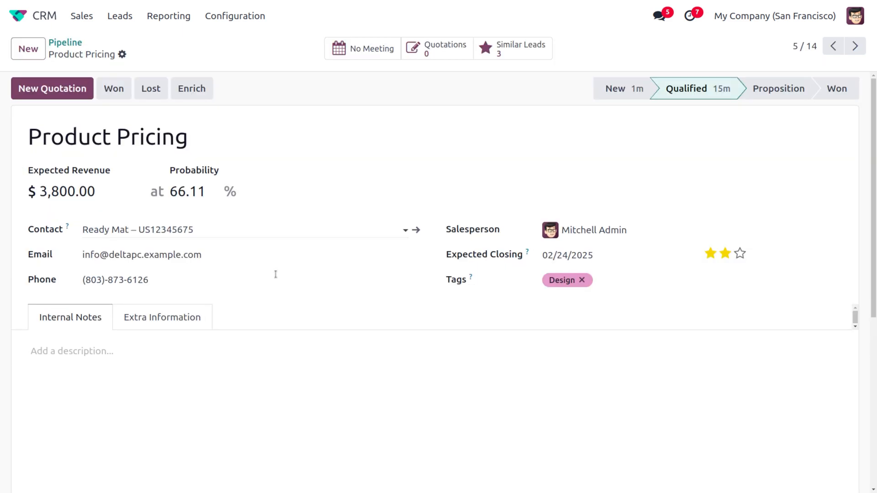
pyautogui.scroll(-3)
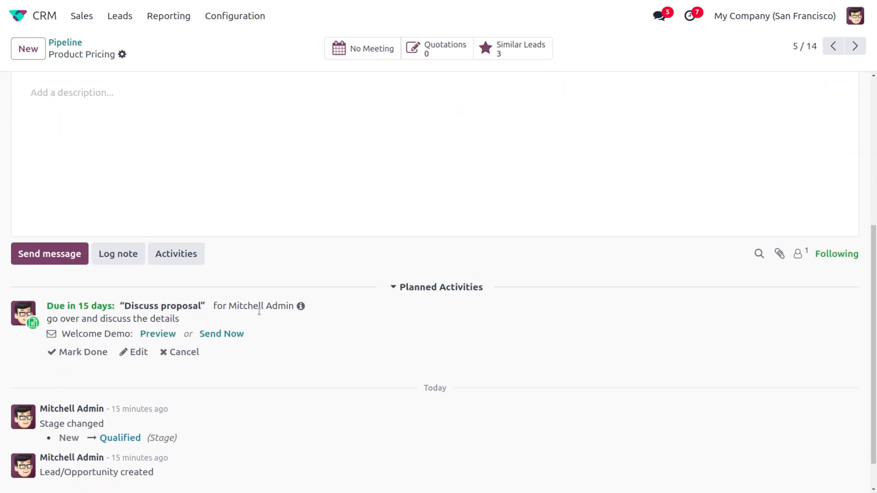
pyautogui.moveTo(259, 314)
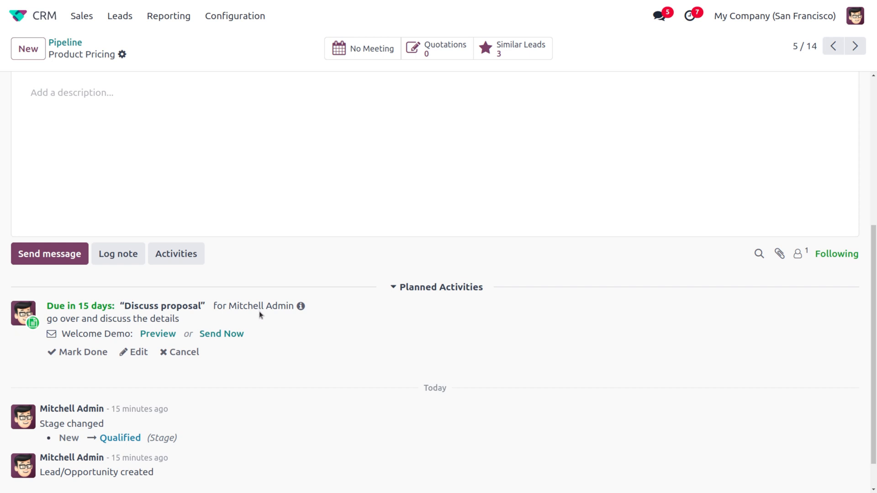
pyautogui.moveTo(75, 342)
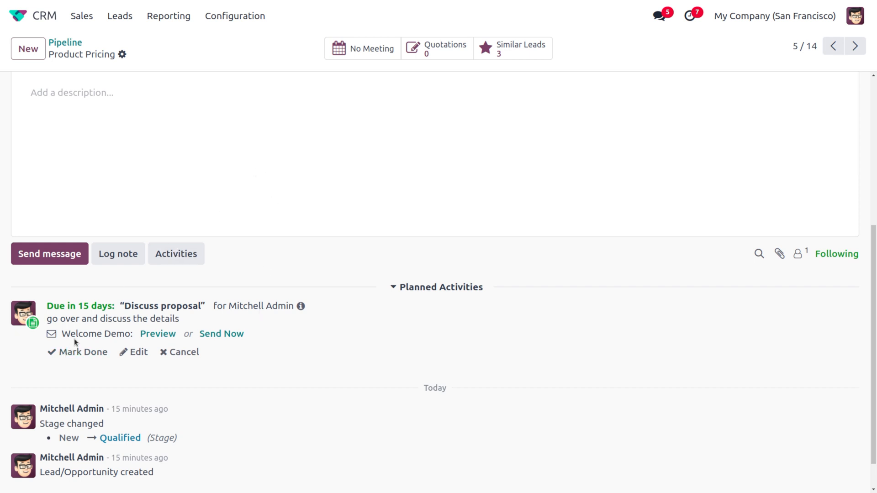
pyautogui.moveTo(192, 301)
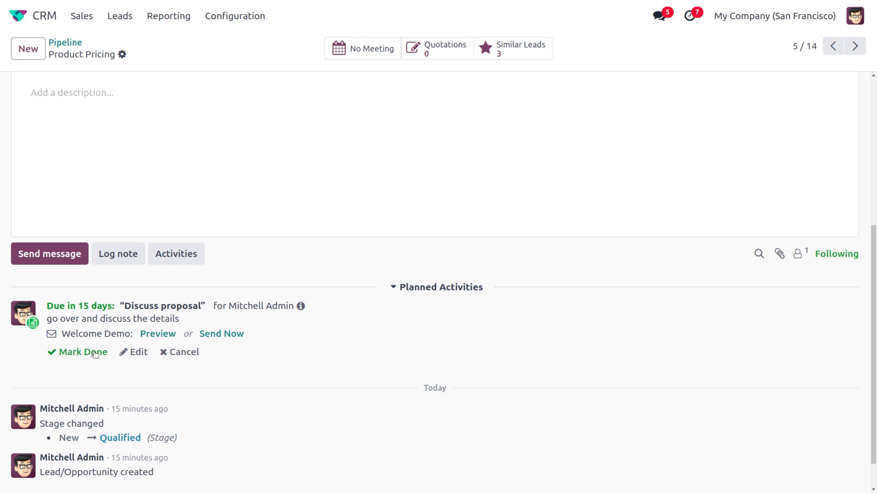
# Mark Discuss proposal done with feedback 'create quotation the lead' via Done & Schedule Next.
pyautogui.click(77, 352)
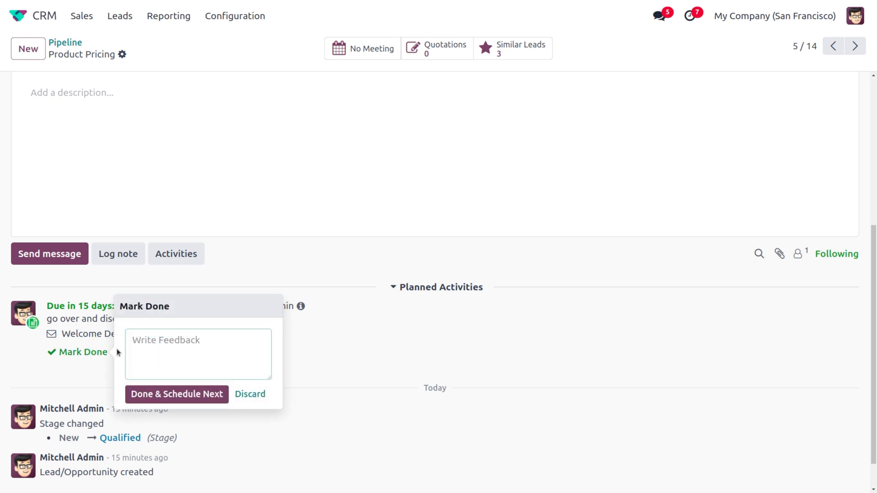
pyautogui.click(197, 354)
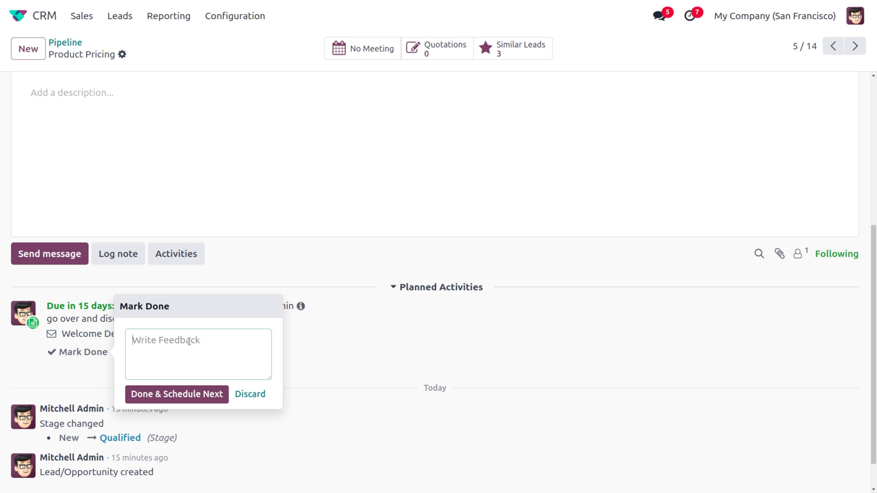
pyautogui.write('cre')
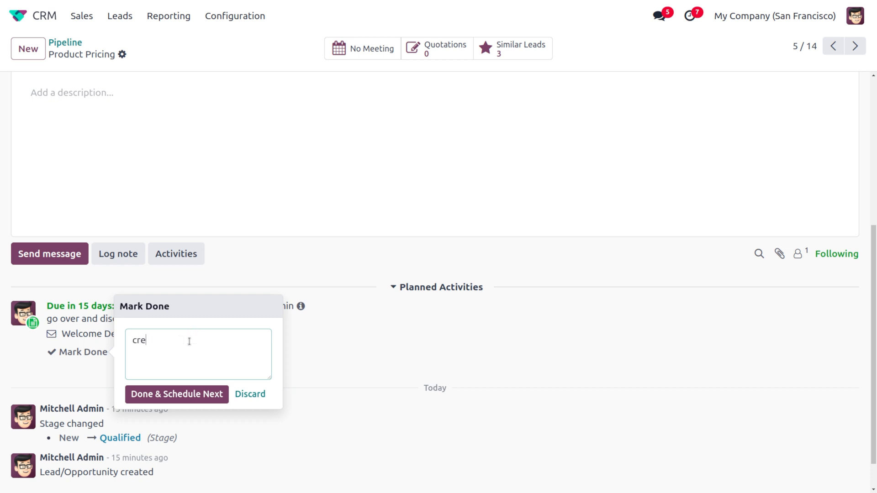
pyautogui.write('ate')
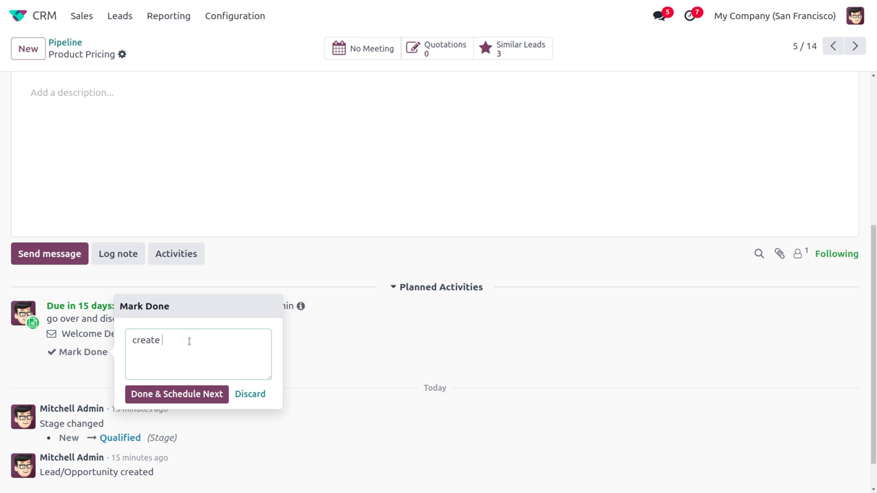
pyautogui.write('quote')
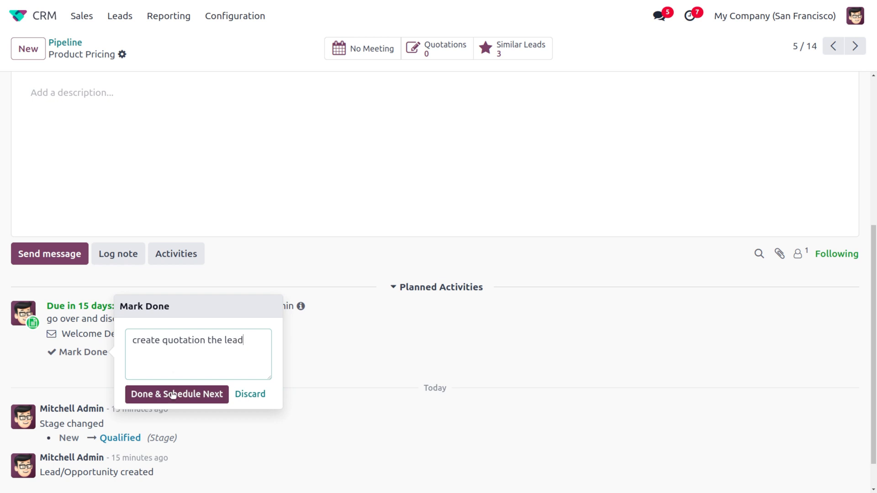
pyautogui.click(177, 394)
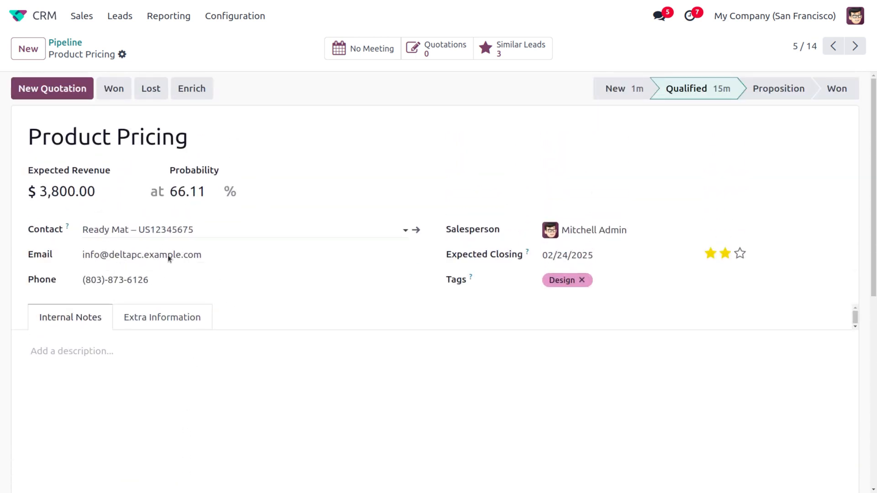
pyautogui.moveTo(168, 16)
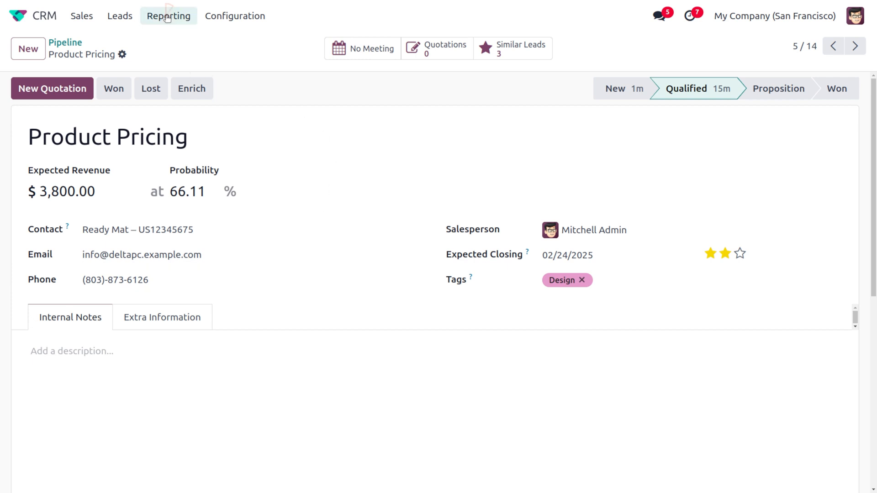
# Open the Activities report from Reporting and check the chart's measures.
pyautogui.click(169, 16)
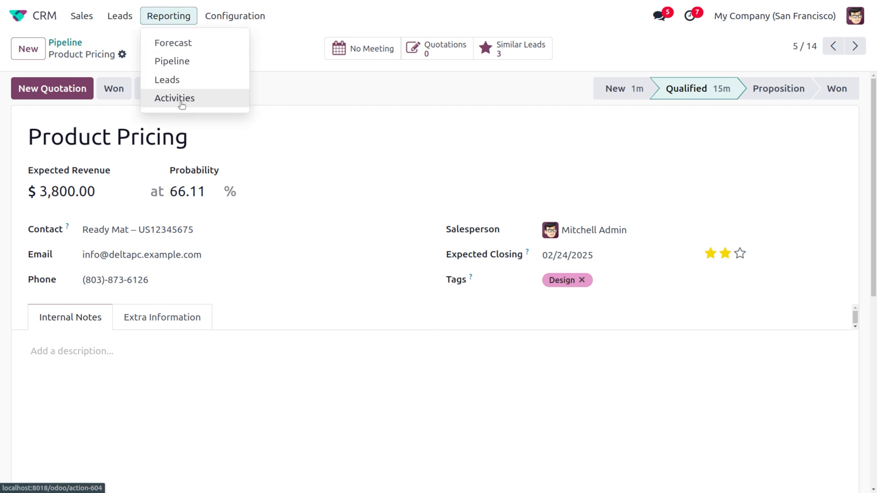
pyautogui.click(174, 97)
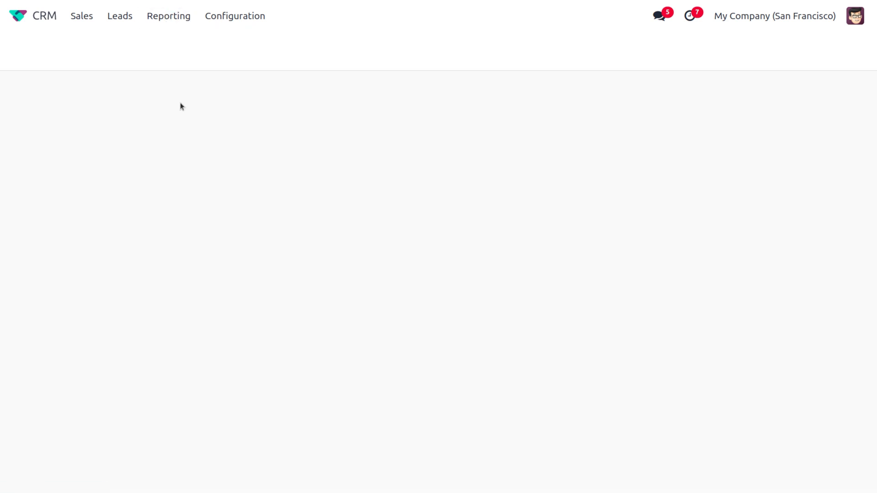
pyautogui.click(169, 16)
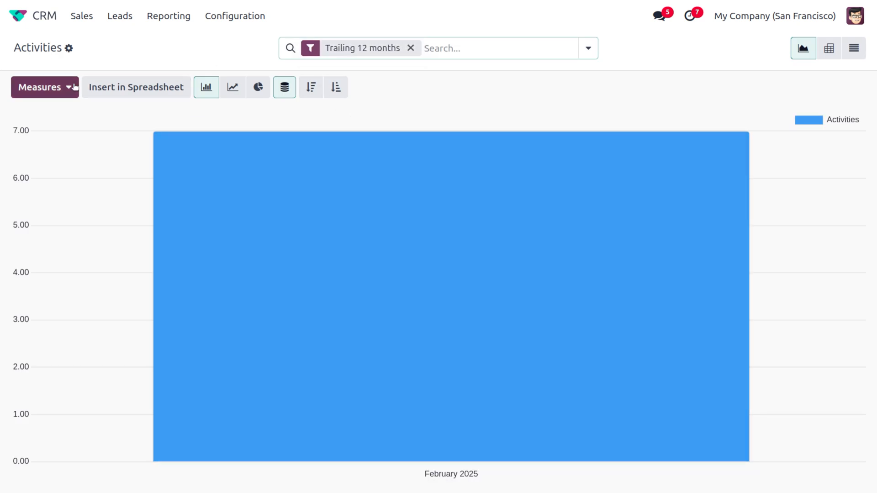
pyautogui.click(45, 86)
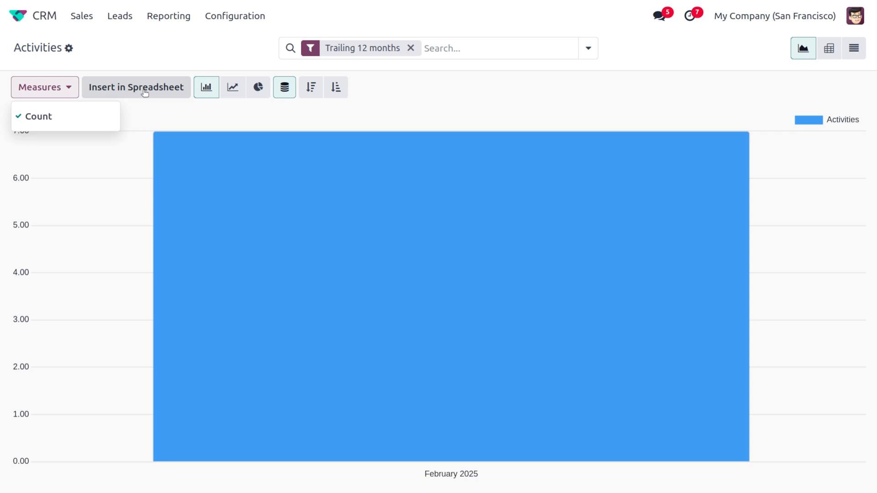
pyautogui.moveTo(232, 87)
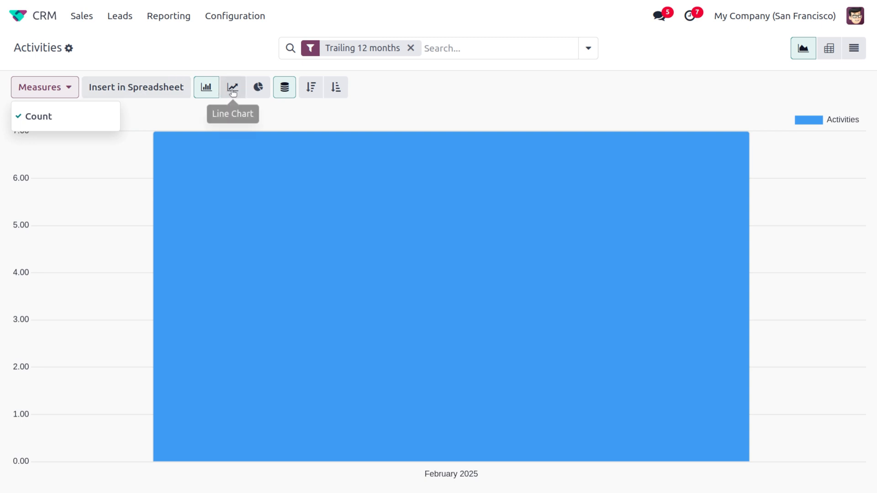
# Try the pie chart, return to bars, and remove the Trailing 12 months filter.
pyautogui.click(257, 88)
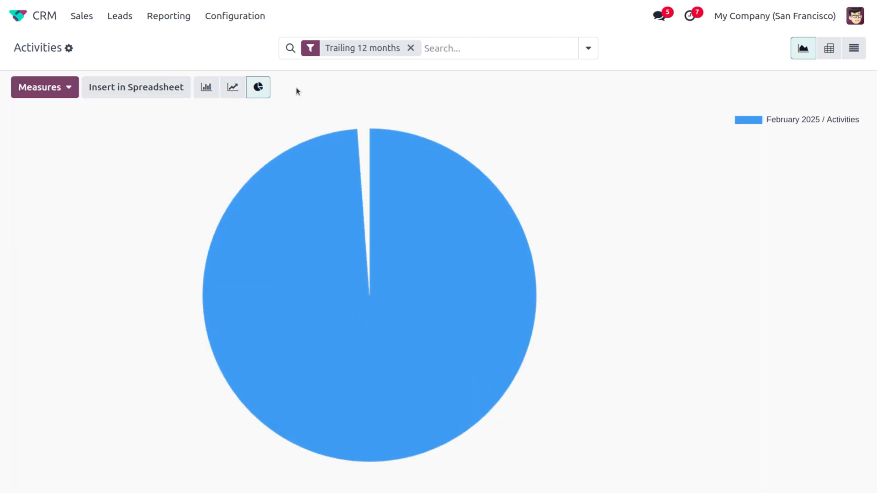
pyautogui.click(206, 87)
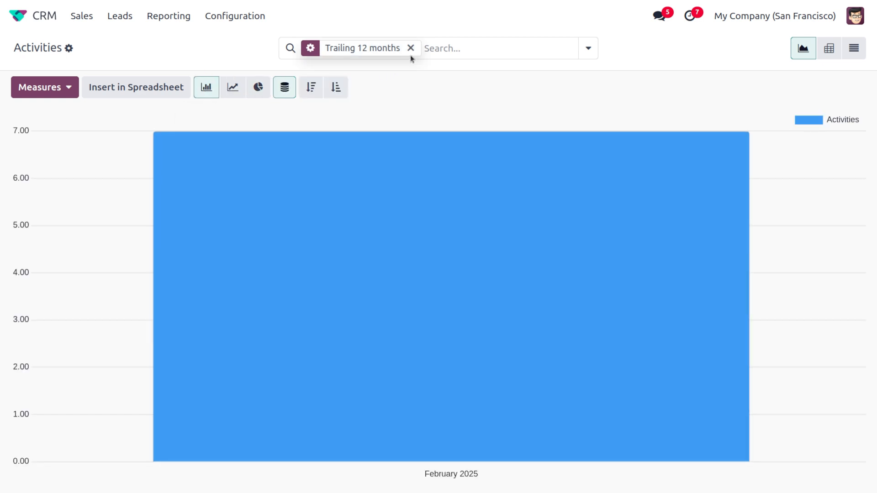
pyautogui.click(411, 48)
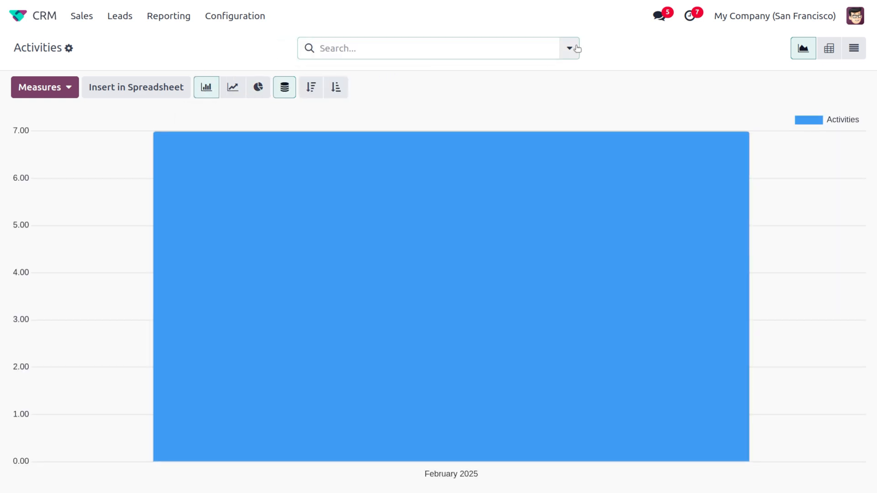
pyautogui.click(570, 48)
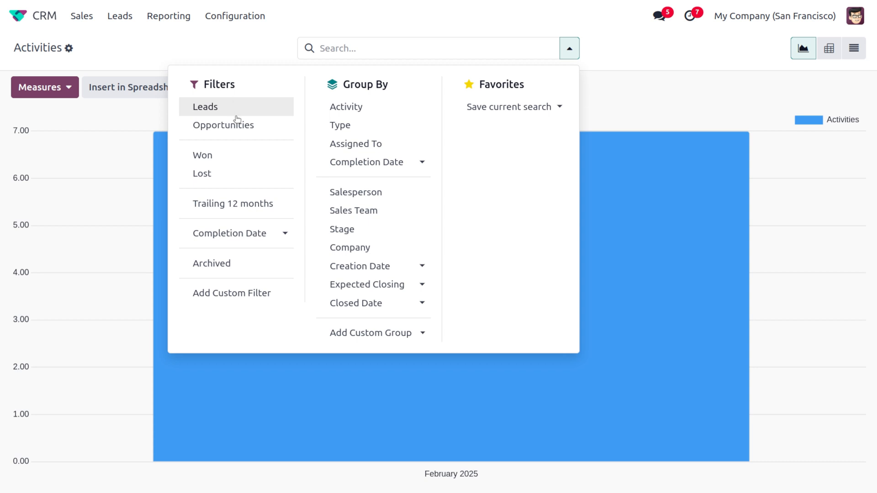
pyautogui.moveTo(297, 270)
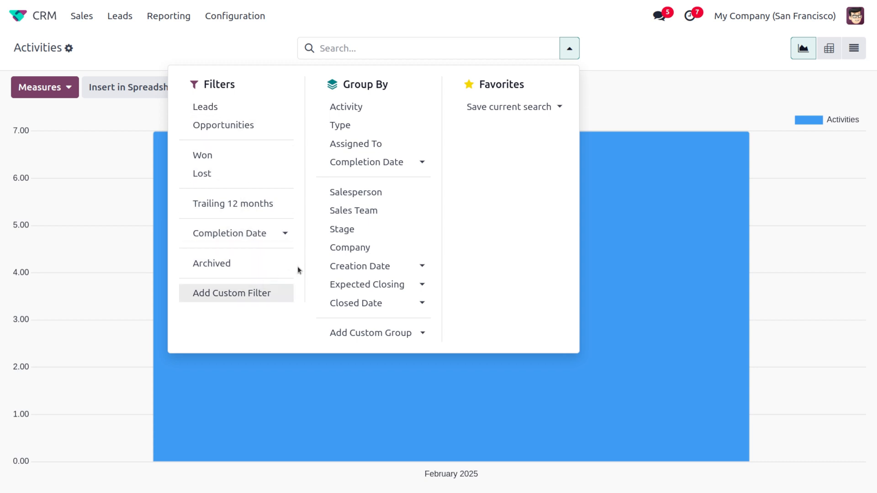
# Group activities by Stage, then Salesperson, then Sales Team, and close the dropdown.
pyautogui.click(342, 228)
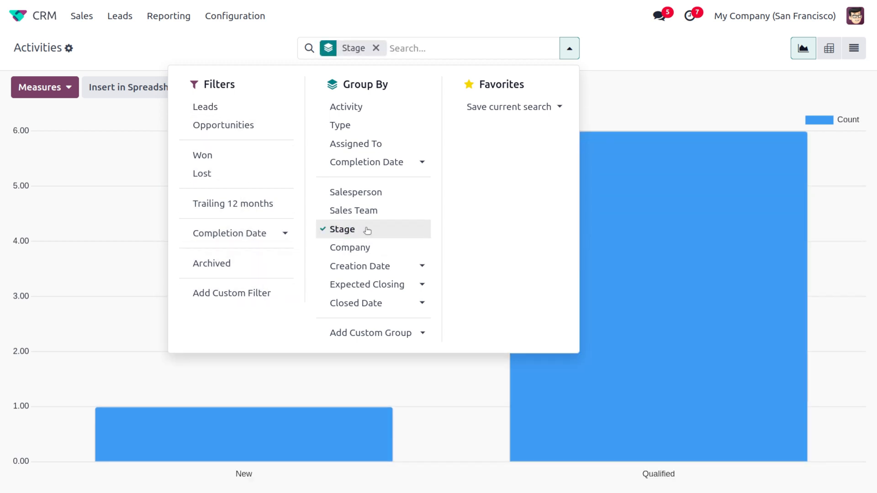
pyautogui.click(356, 192)
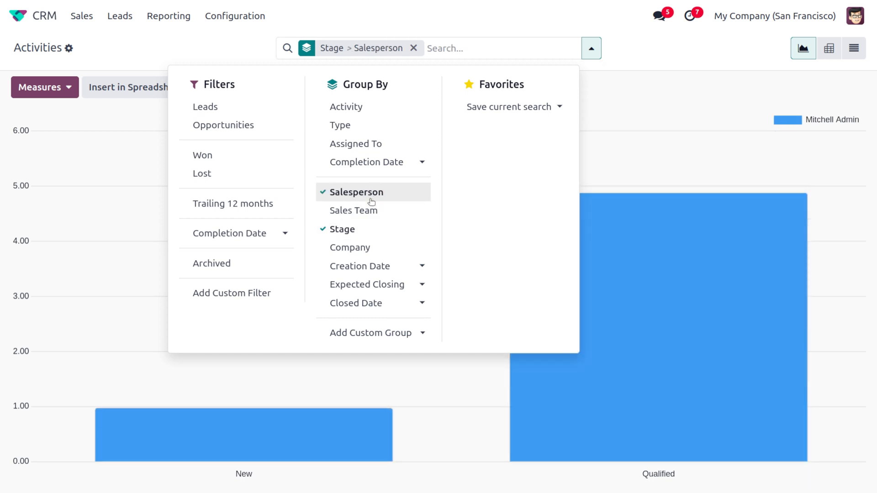
pyautogui.click(353, 210)
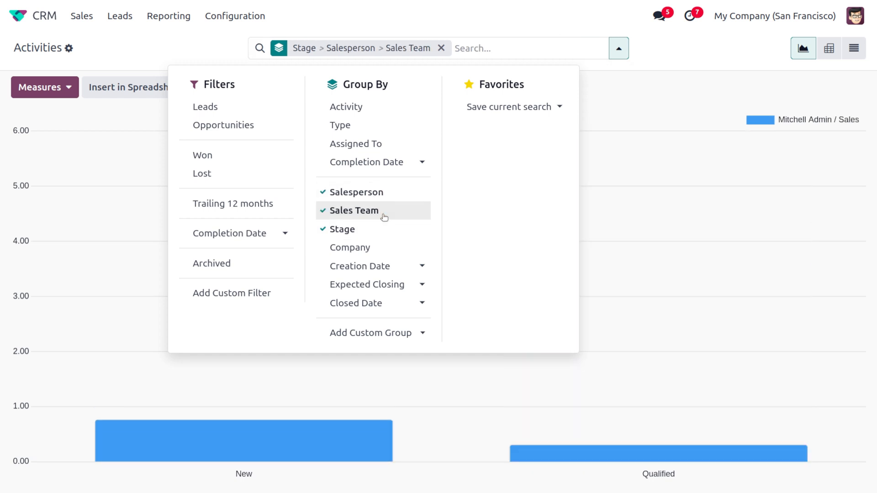
pyautogui.click(665, 95)
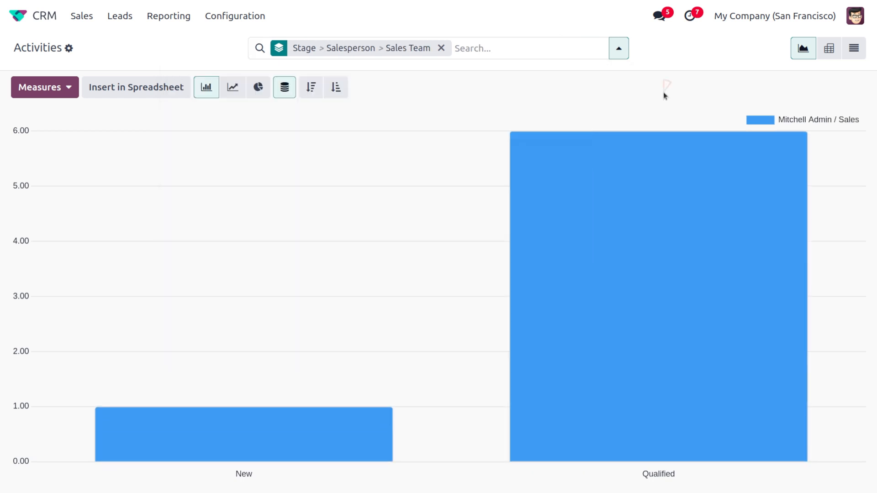
pyautogui.moveTo(829, 48)
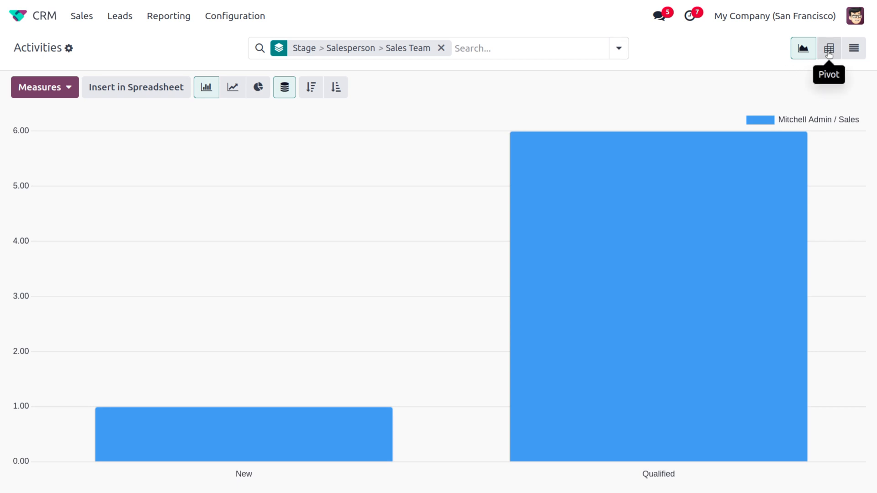
# Switch from pivot to list view and expand the Qualified and New stage groups.
pyautogui.click(829, 48)
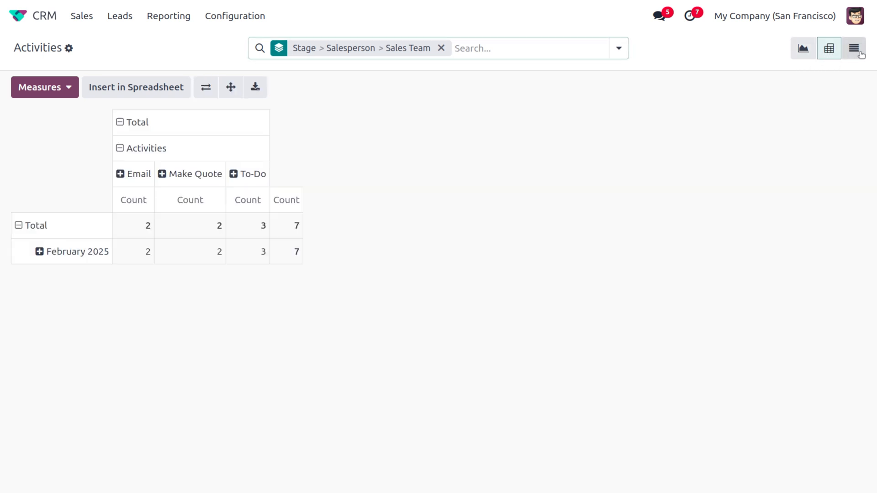
pyautogui.click(854, 47)
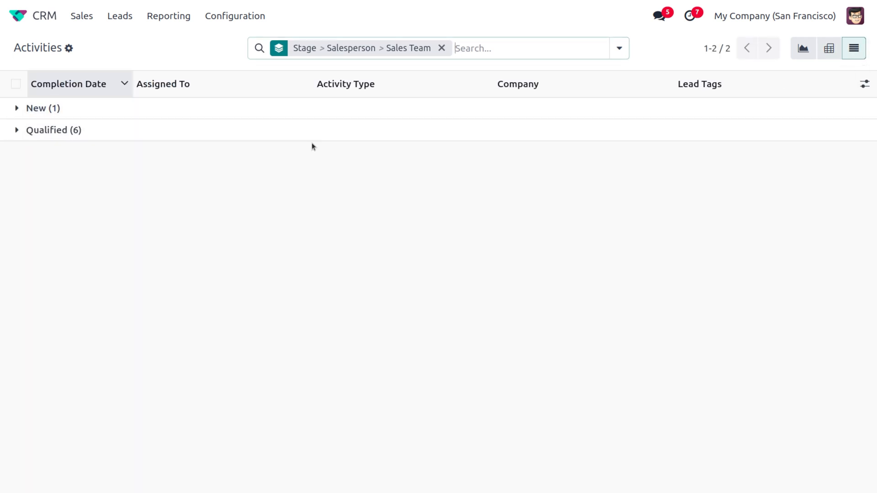
pyautogui.click(17, 130)
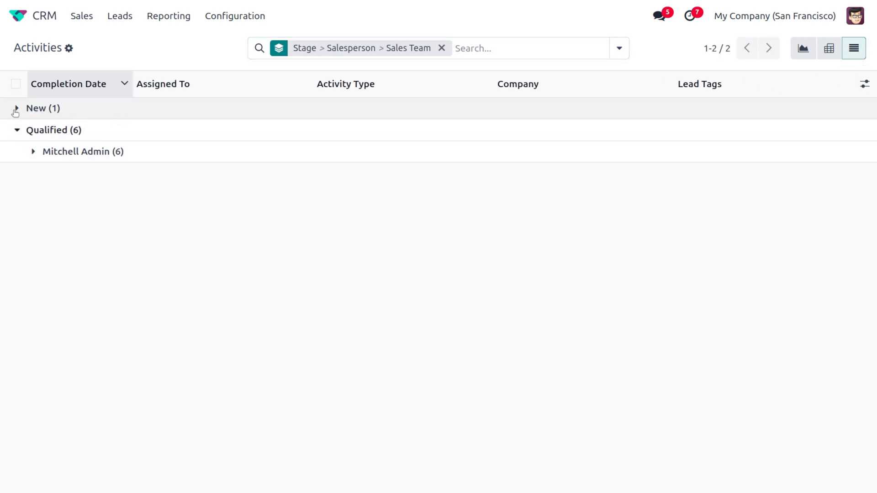
pyautogui.click(17, 108)
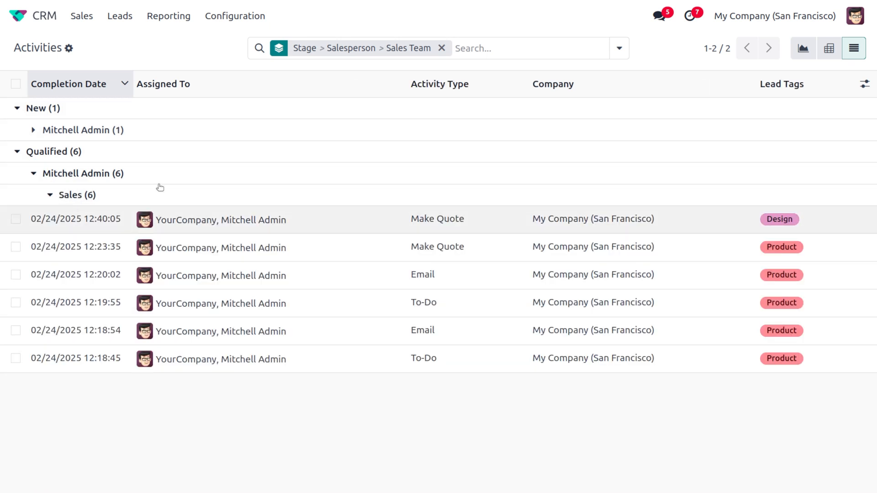
pyautogui.moveTo(665, 197)
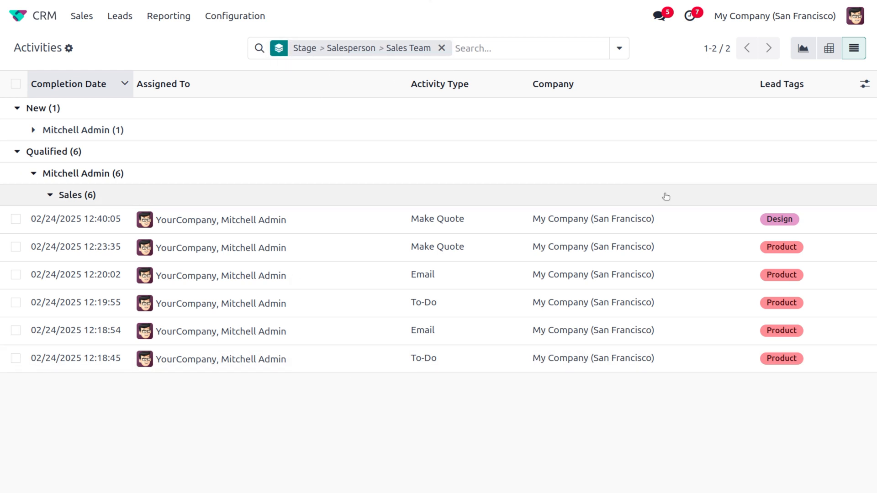